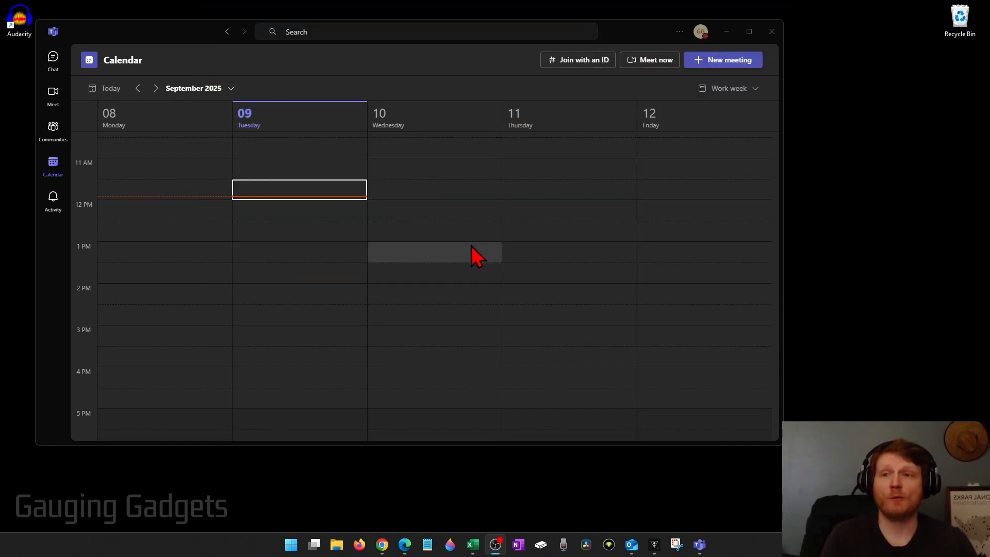
{"action": "mouse_move", "coordinate": [483, 245]}
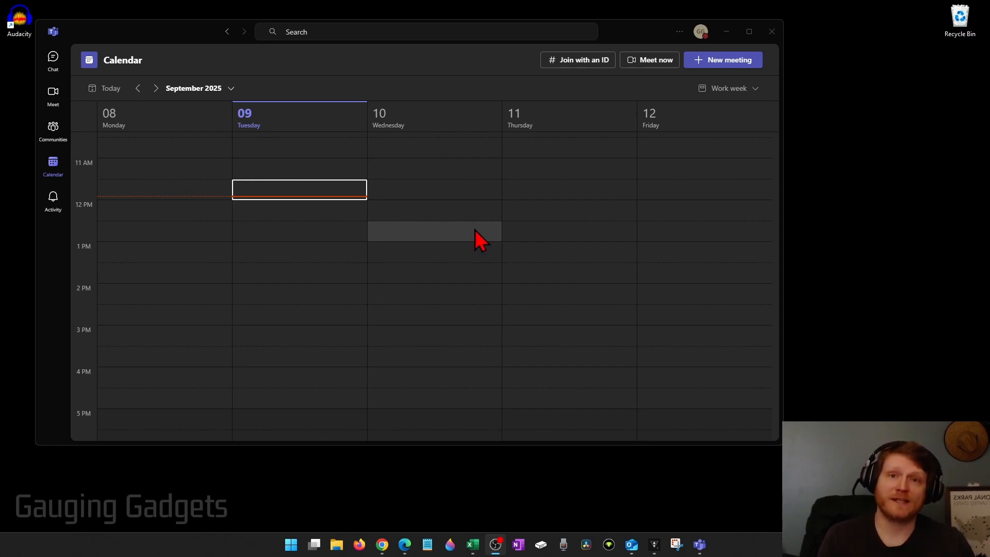
{"action": "mouse_move", "coordinate": [53, 161]}
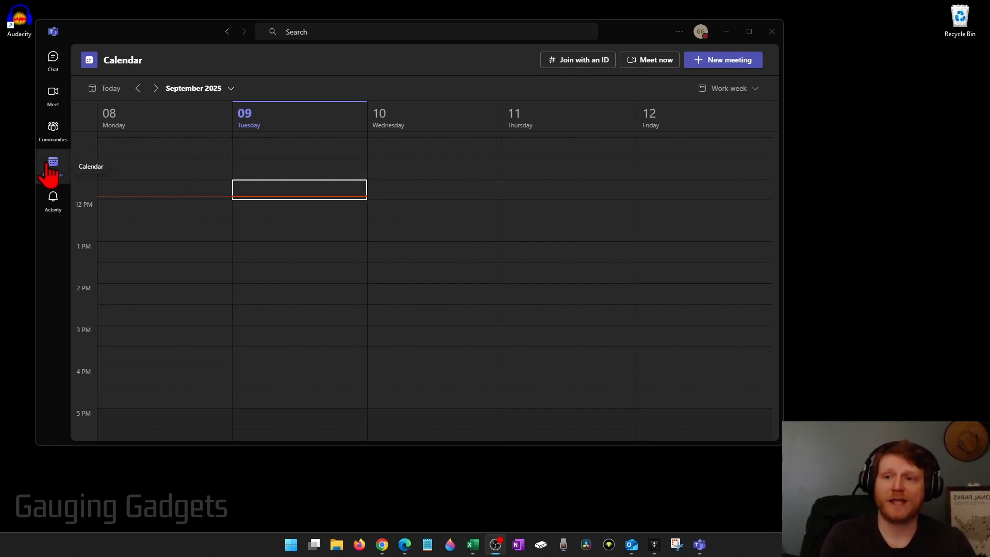
{"action": "mouse_move", "coordinate": [562, 157]}
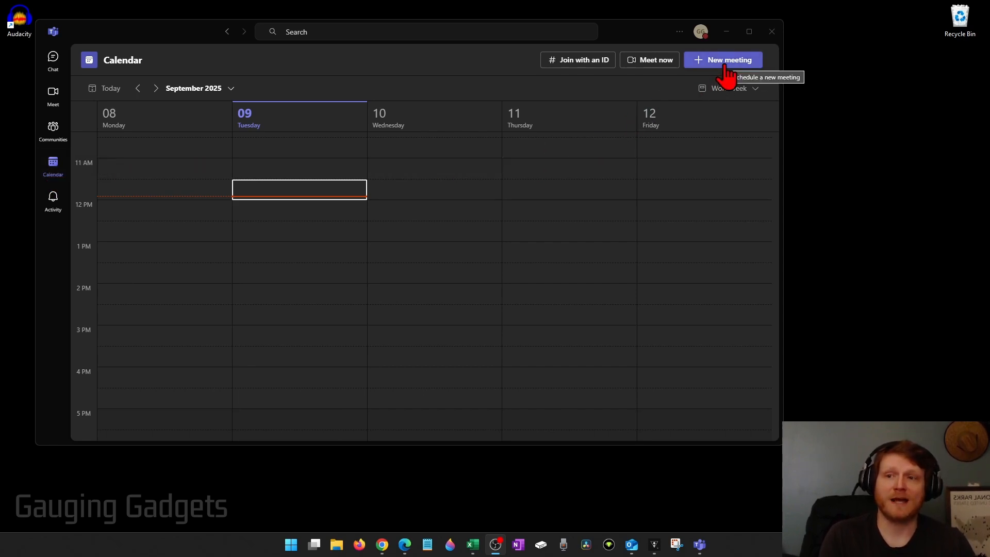
{"action": "mouse_move", "coordinate": [52, 95]}
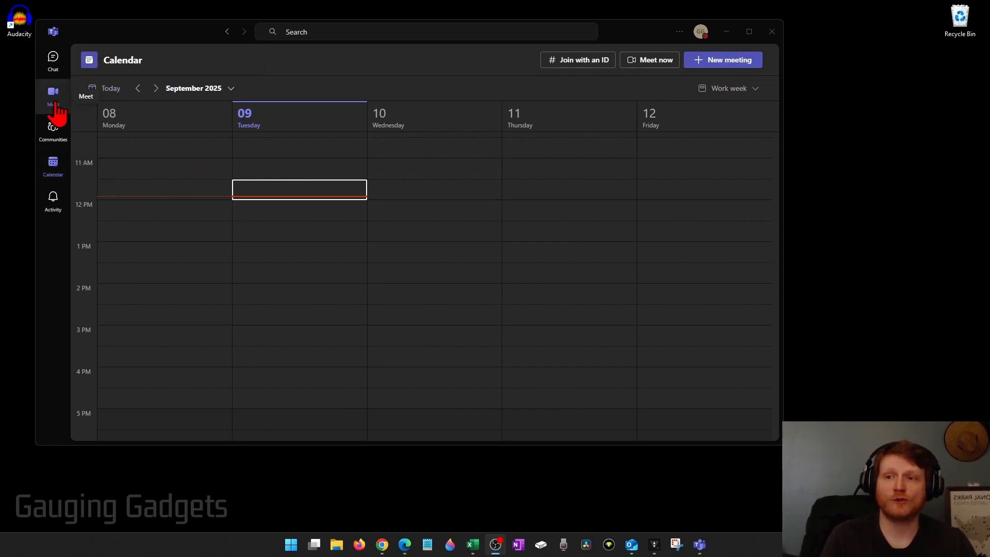
Step: From the Meet page, start a new blank meeting form
{"action": "left_click", "coordinate": [52, 94]}
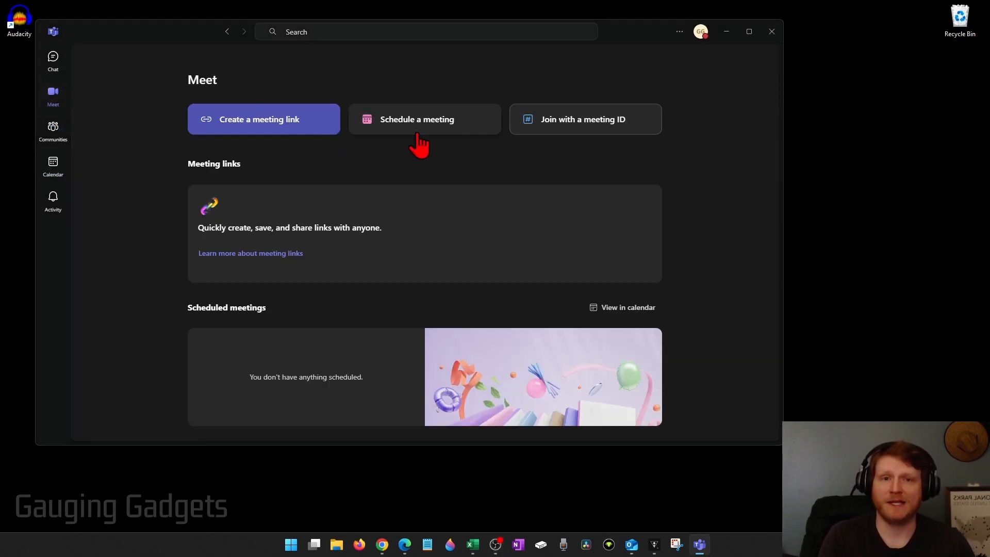
{"action": "left_click", "coordinate": [417, 119]}
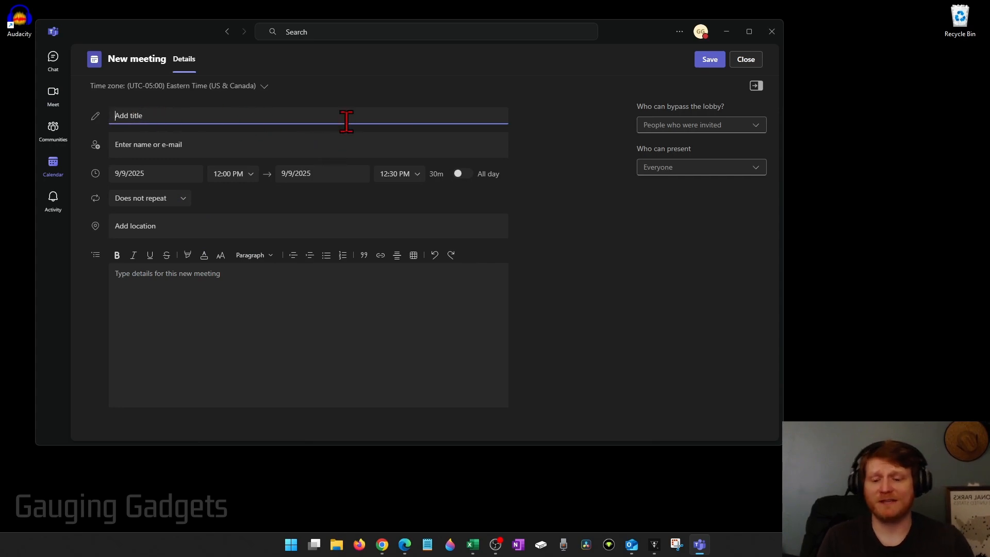
{"action": "type", "text": "Friday Meeting"}
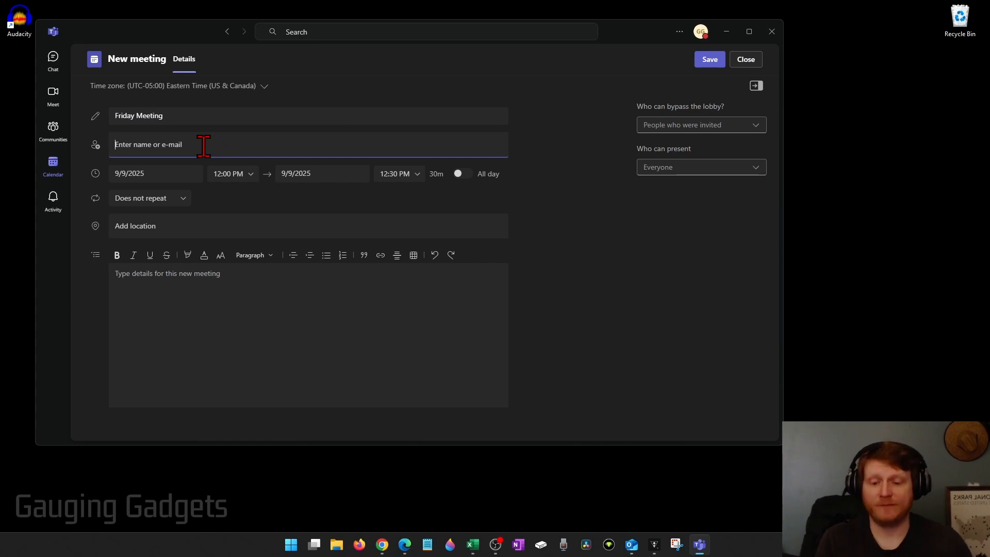
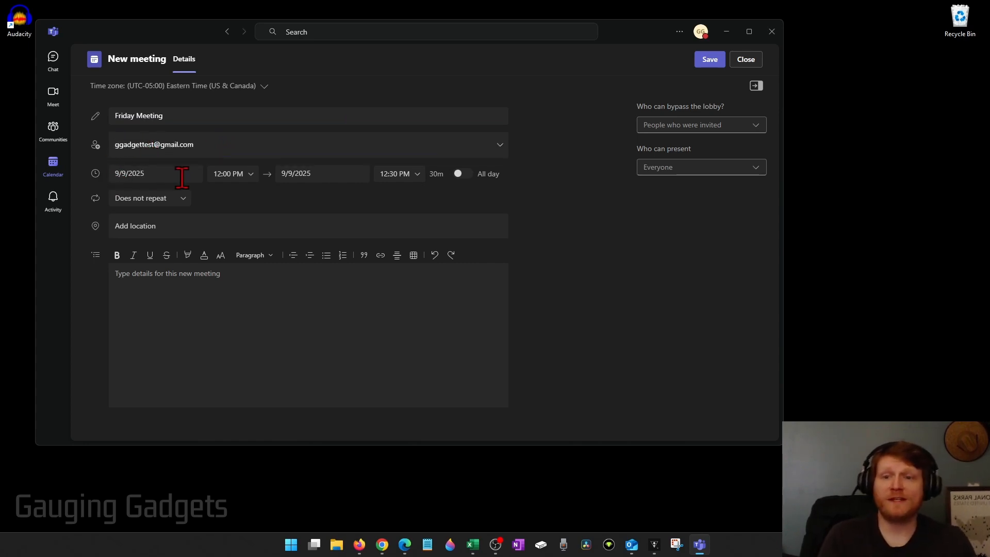
{"action": "left_click", "coordinate": [155, 173]}
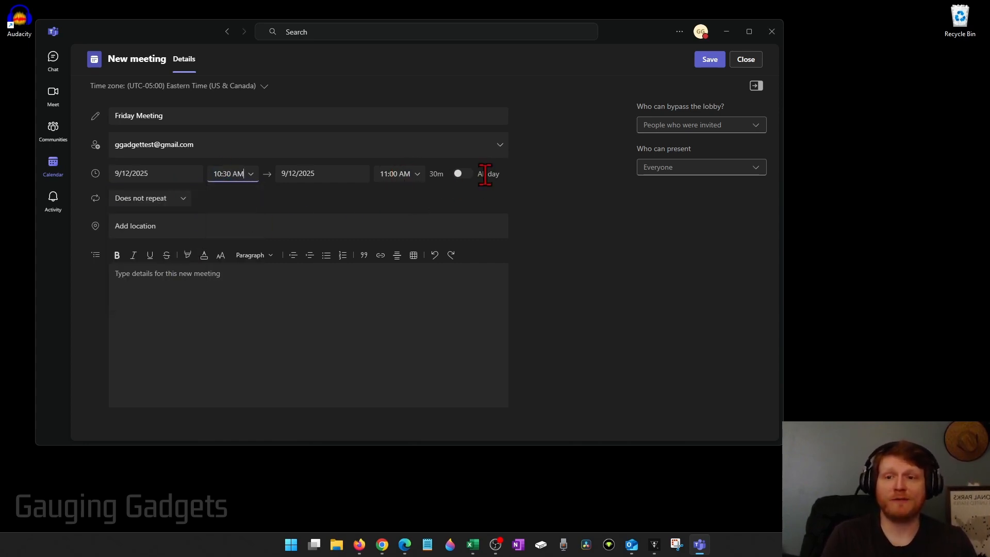
{"action": "left_click", "coordinate": [149, 198]}
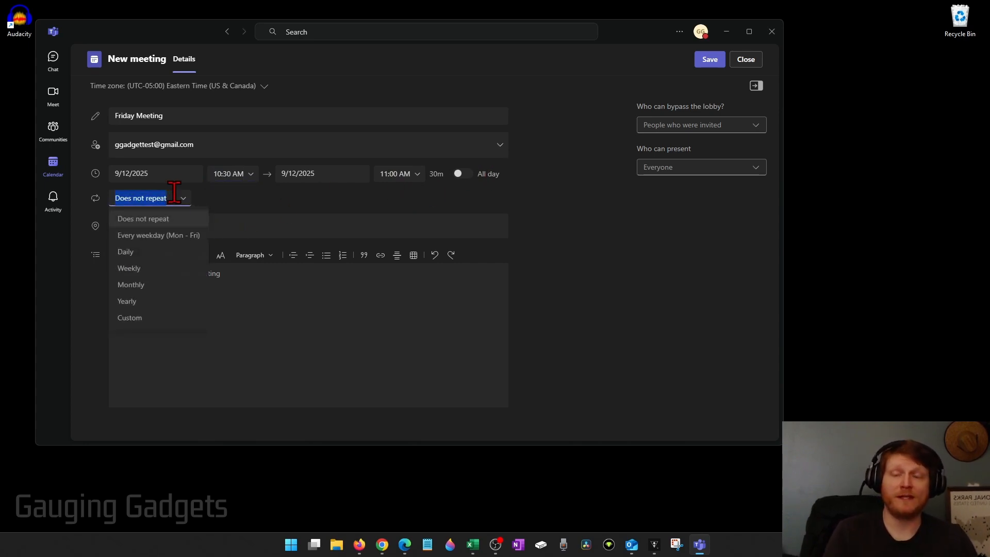
Step: Set the meeting to recur weekly on Fridays starting 9/12/2025
{"action": "left_click", "coordinate": [129, 317]}
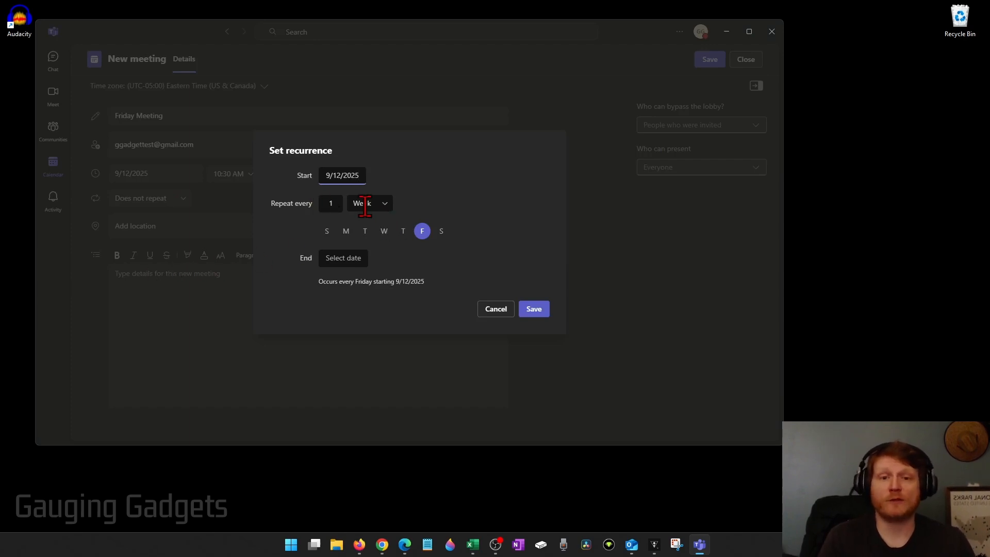
{"action": "left_click", "coordinate": [532, 309]}
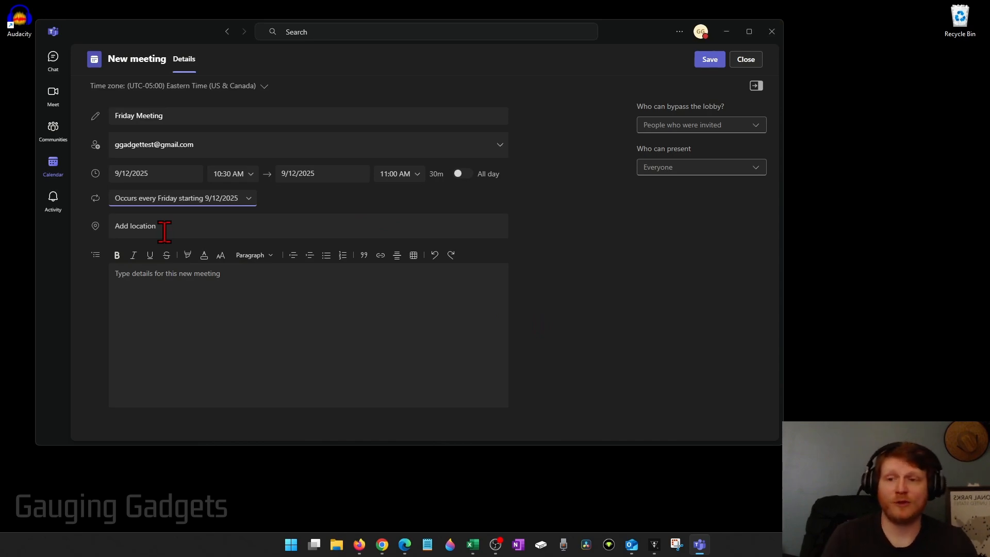
{"action": "mouse_move", "coordinate": [261, 313]}
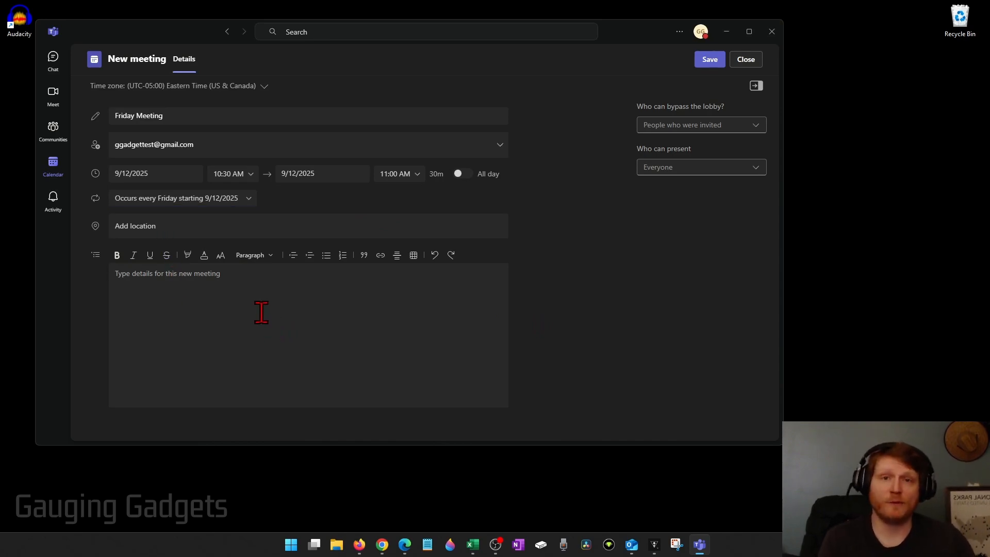
Step: Add 'Weekly wrap up' details, save the series, and view it on September 12
{"action": "type", "text": "Weekly wrap up"}
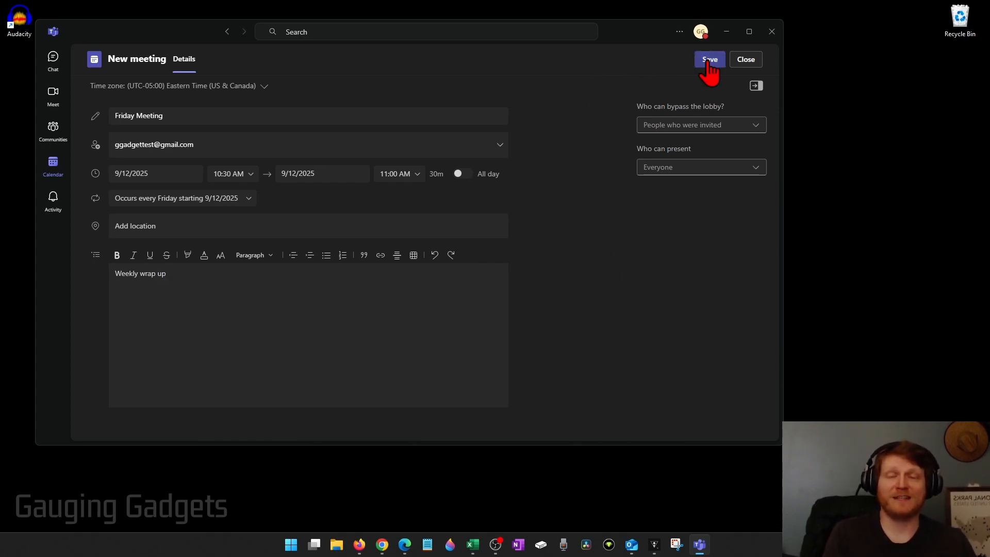
{"action": "left_click", "coordinate": [709, 59]}
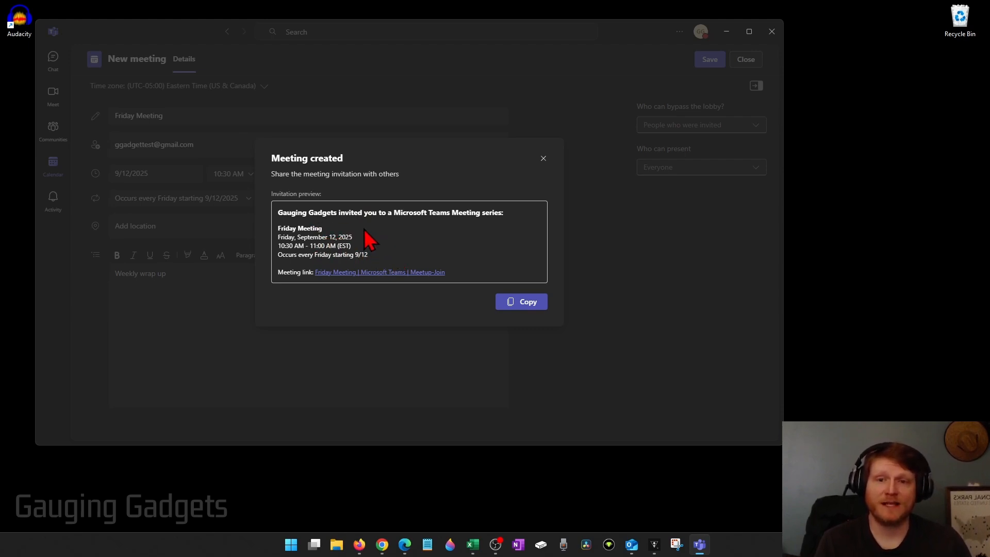
{"action": "mouse_move", "coordinate": [527, 269]}
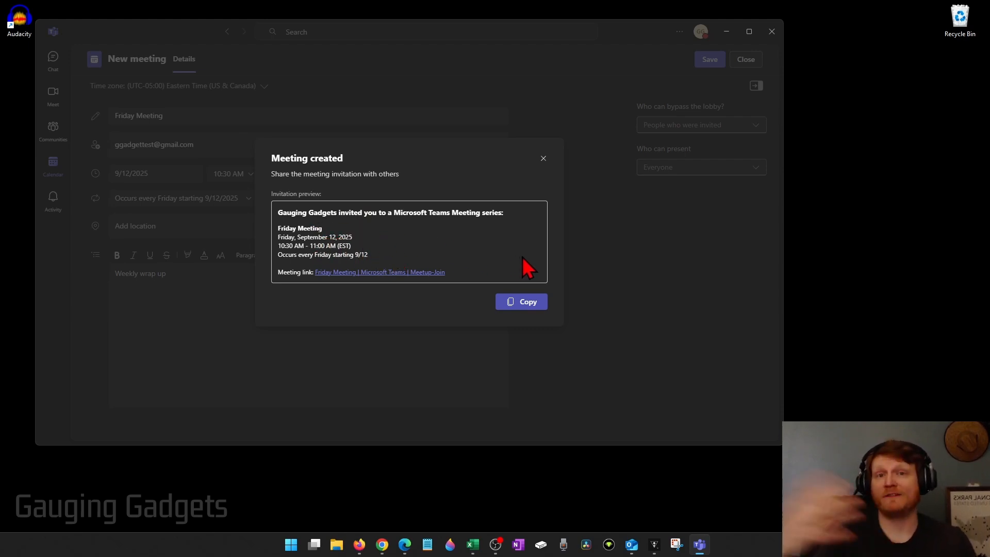
{"action": "left_click", "coordinate": [542, 158]}
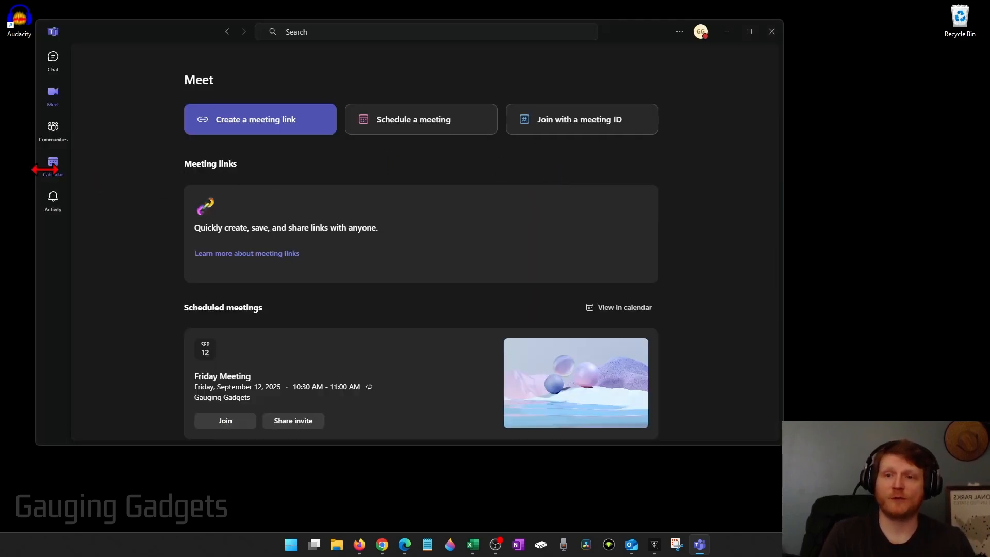
{"action": "left_click", "coordinate": [53, 166]}
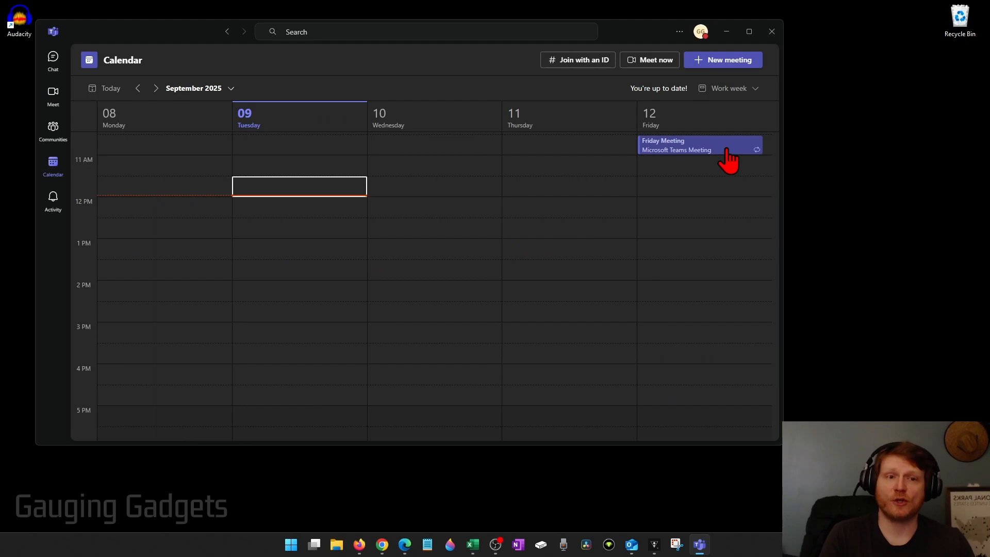
{"action": "left_click", "coordinate": [700, 146]}
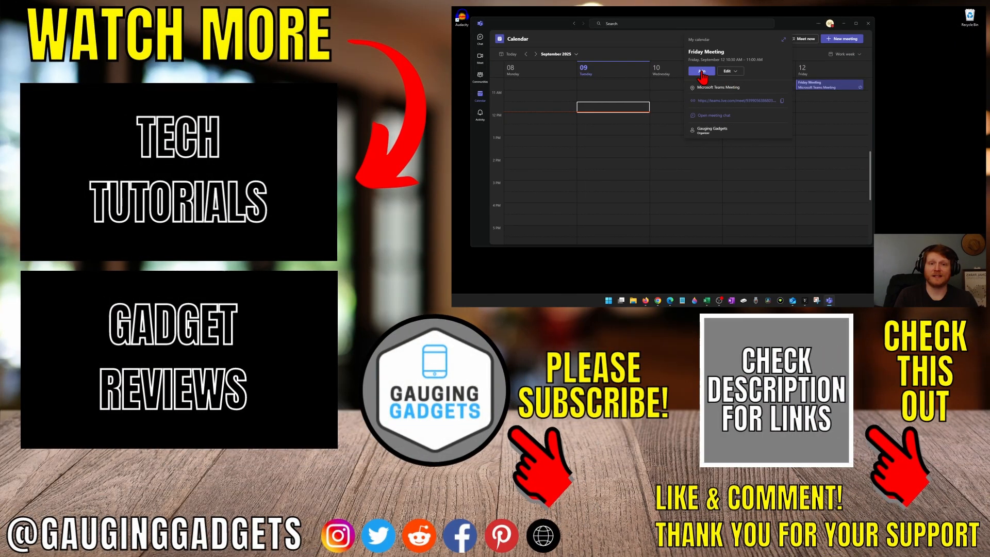
{"action": "mouse_move", "coordinate": [787, 81]}
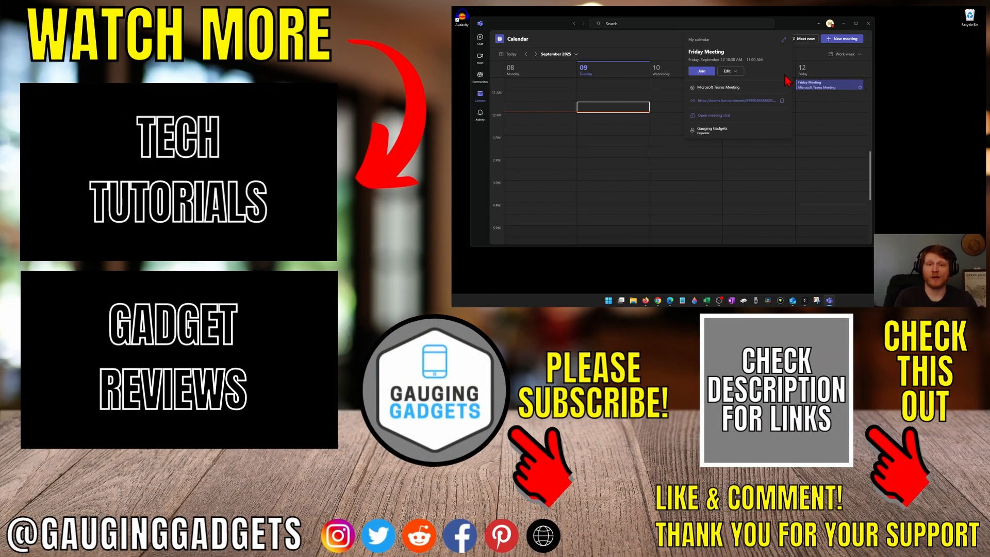